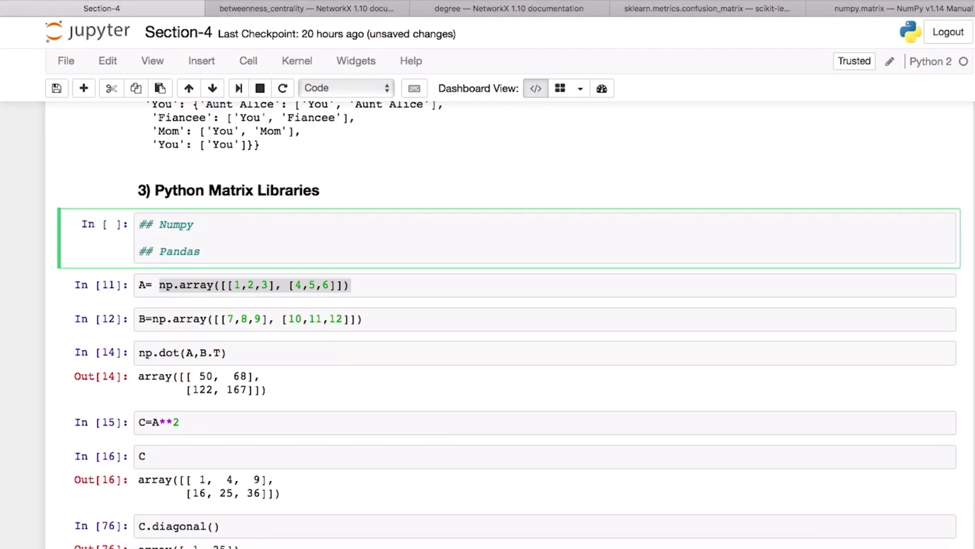
Rerun the A=np.array cell and display A's 2×3 values in a new cell beneath it.
click(205, 225)
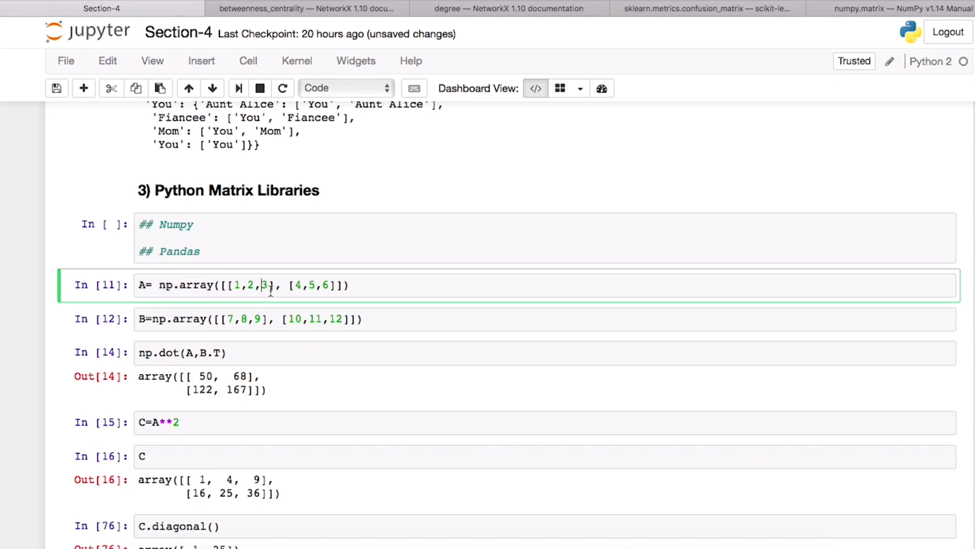
click(270, 238)
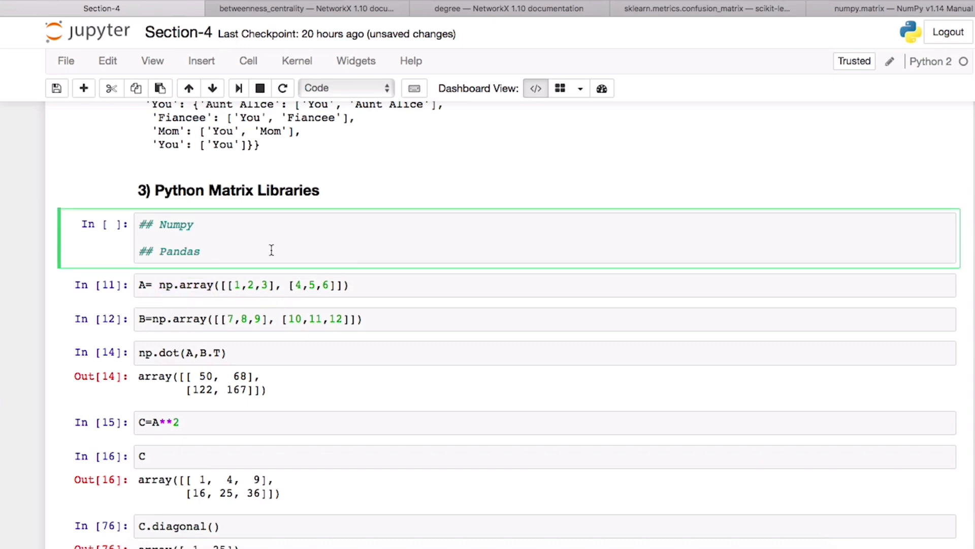
click(218, 284)
text(A)
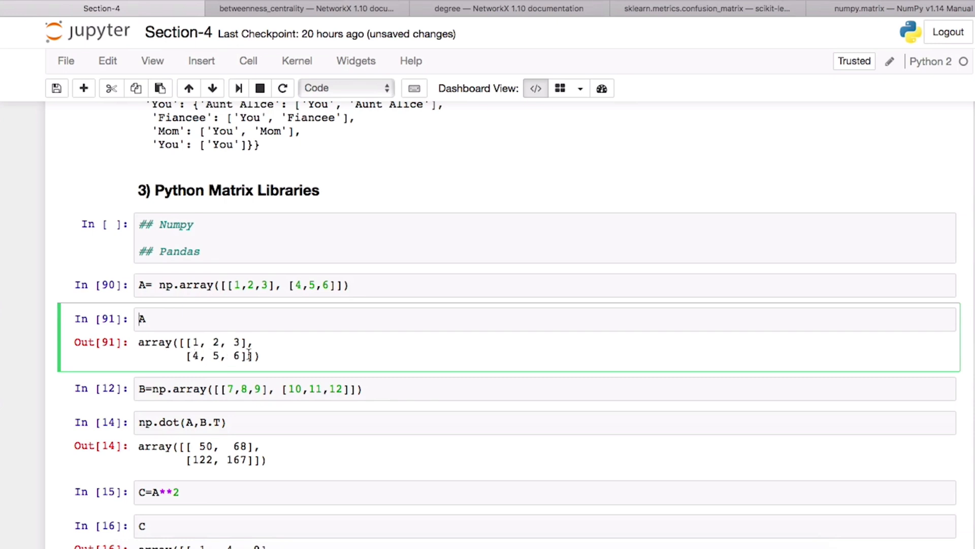
Show A.T.T returns the original array, then rerun B and np.dot(A, B.T).
text(type()
text(A.T)
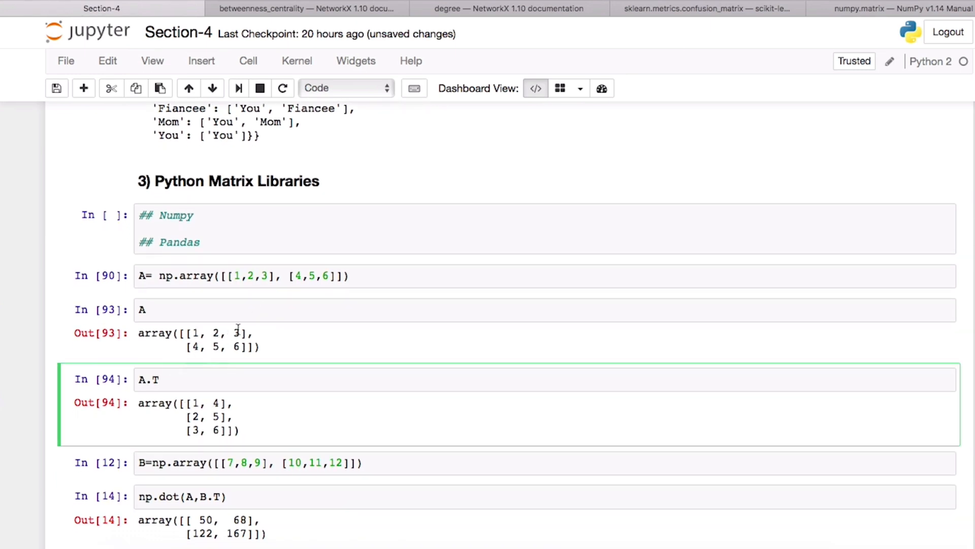
mouse_move(242, 368)
text(.T)
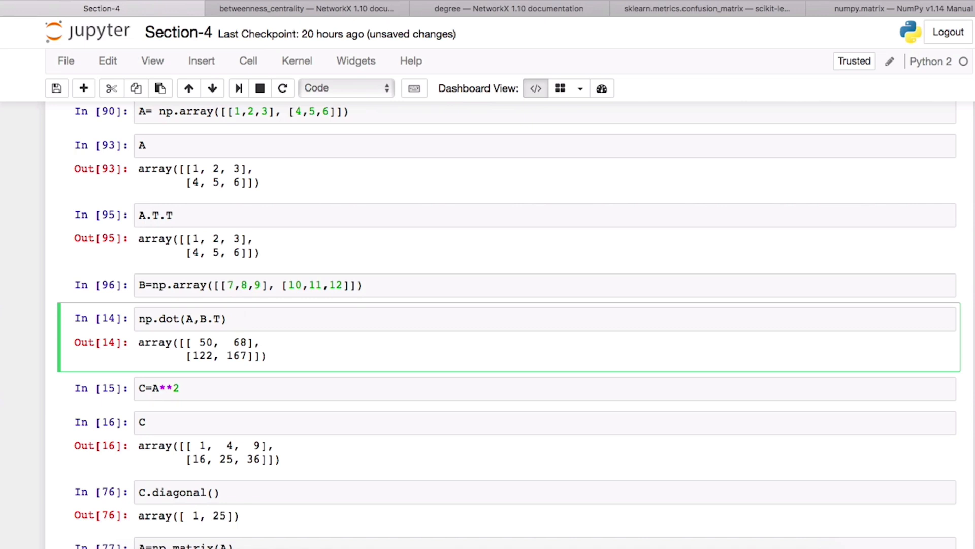
click(242, 318)
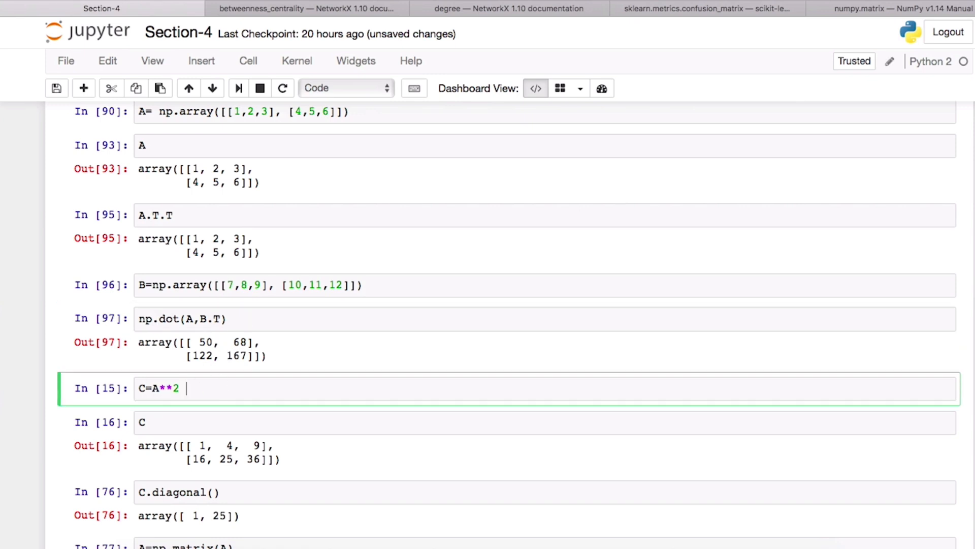
Rerun C=A**2 and add D=A-1 with both arrays displayed.
scroll(up, 3)
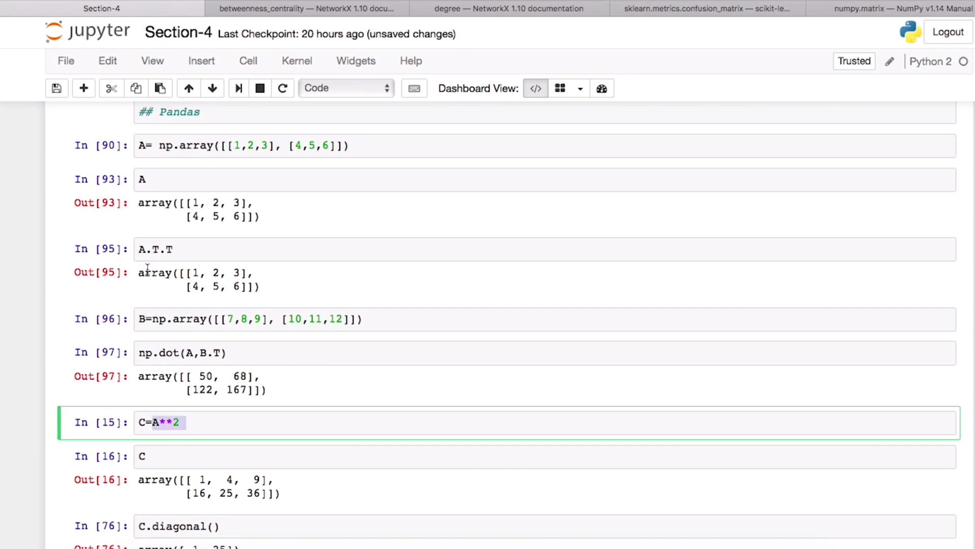
click(174, 180)
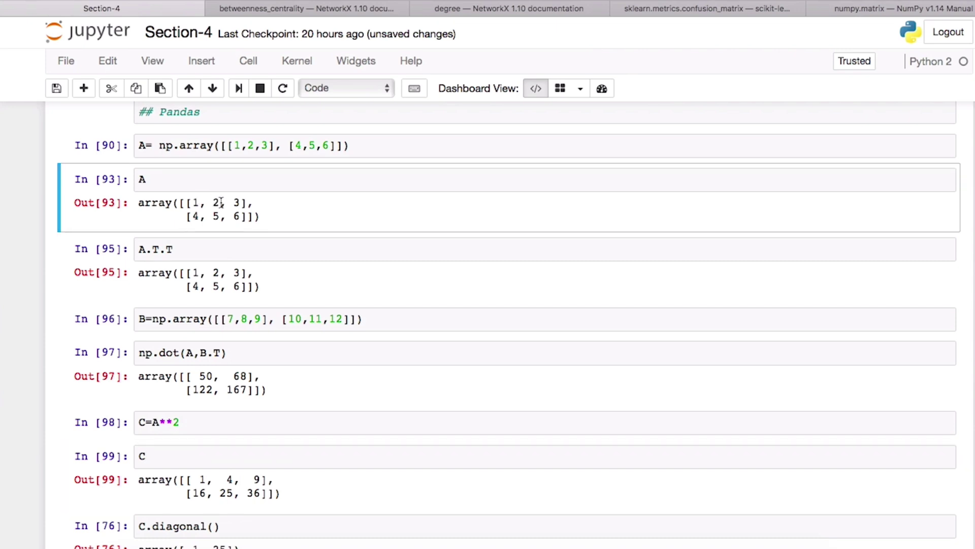
mouse_move(234, 464)
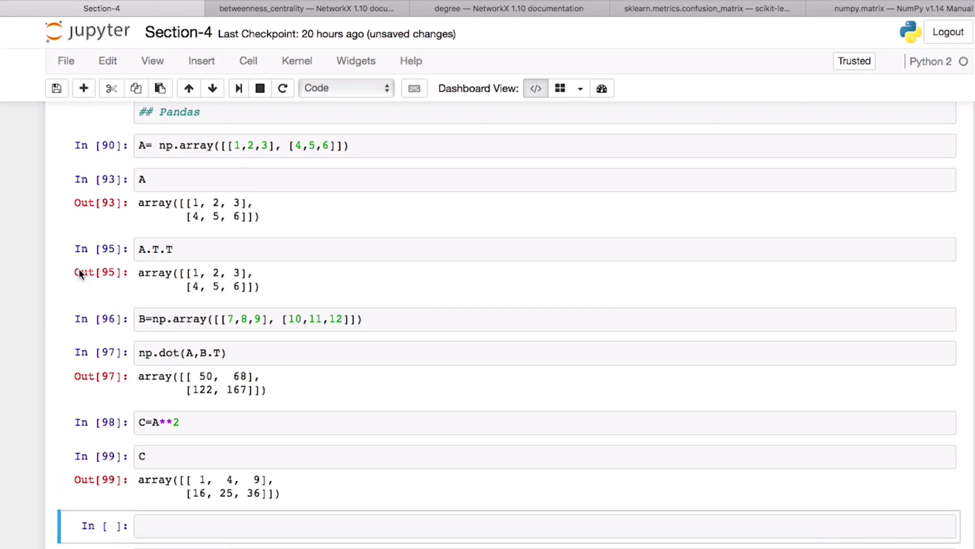
mouse_move(85, 304)
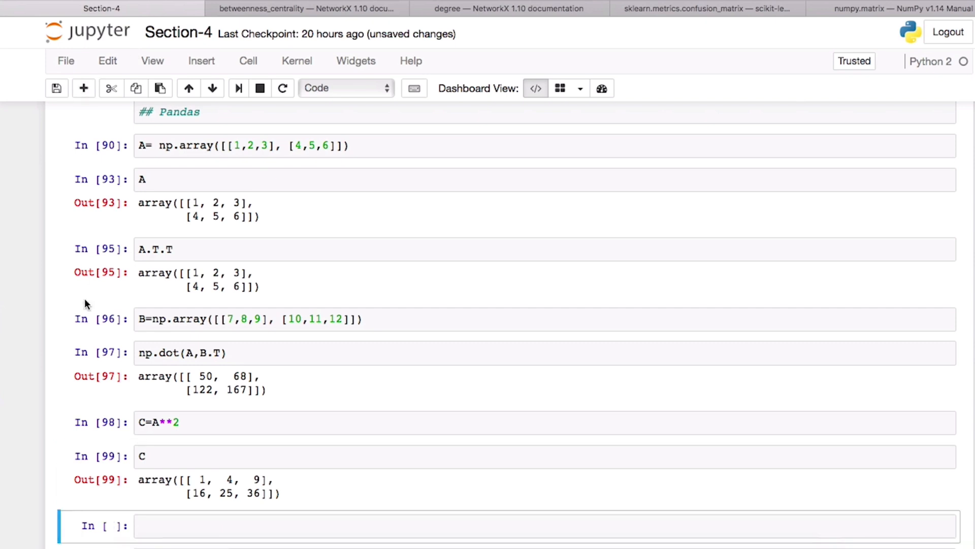
text(D=A-1)
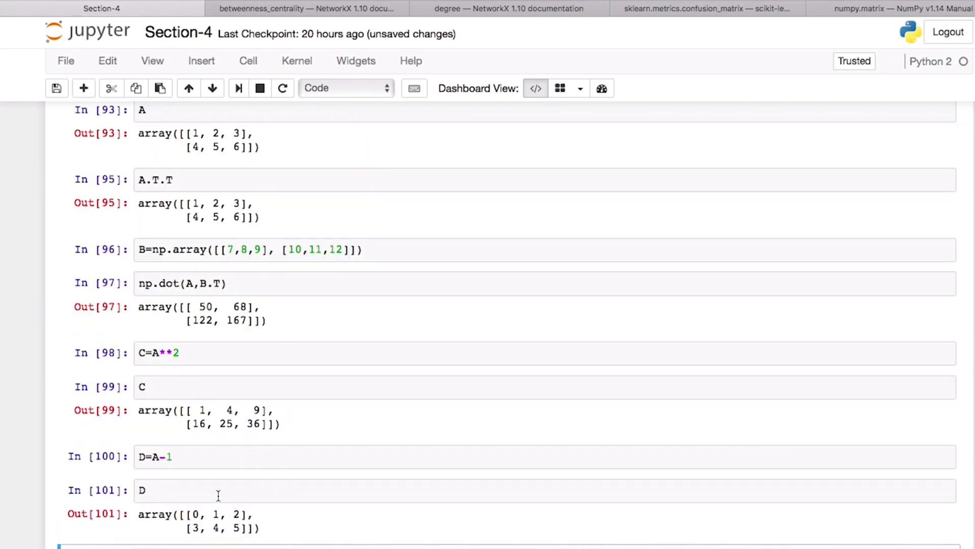
mouse_move(216, 147)
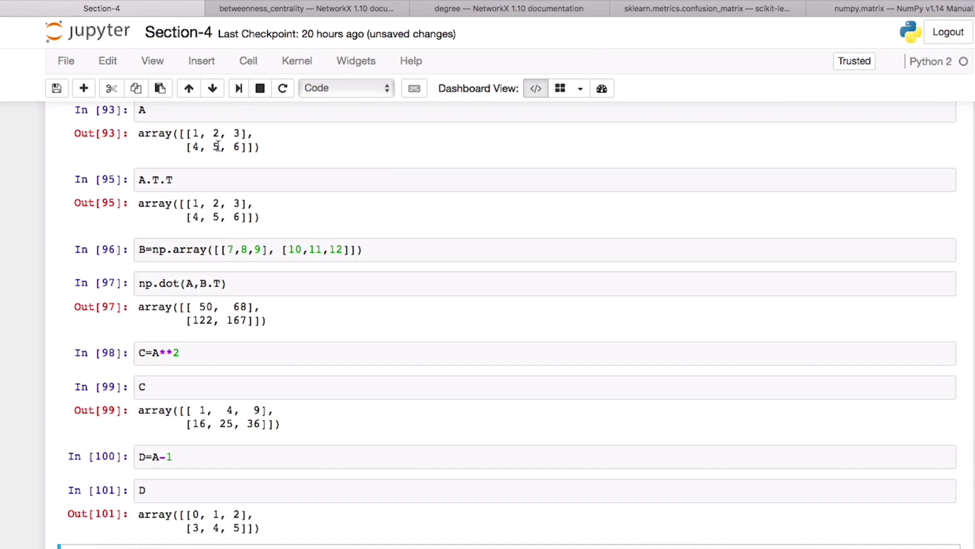
mouse_move(219, 147)
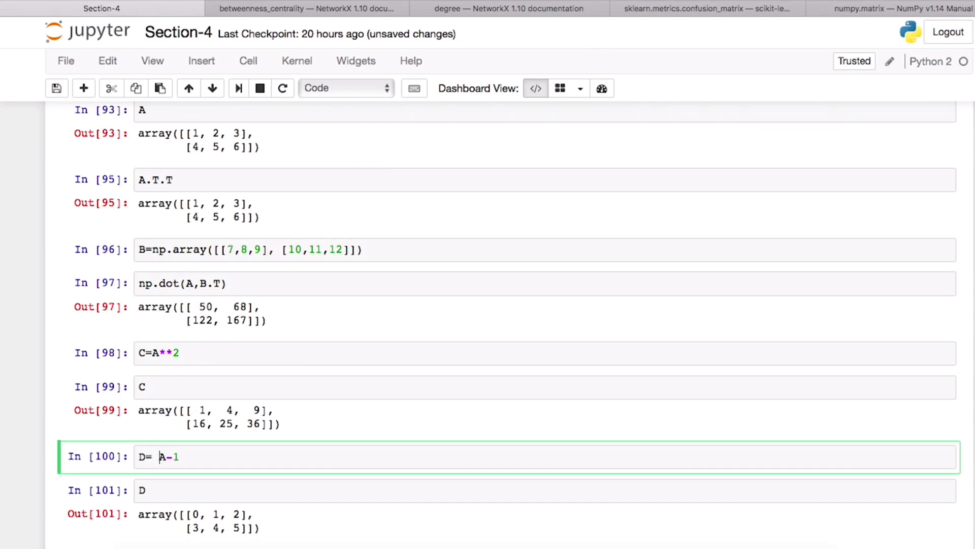
double_click(170, 456)
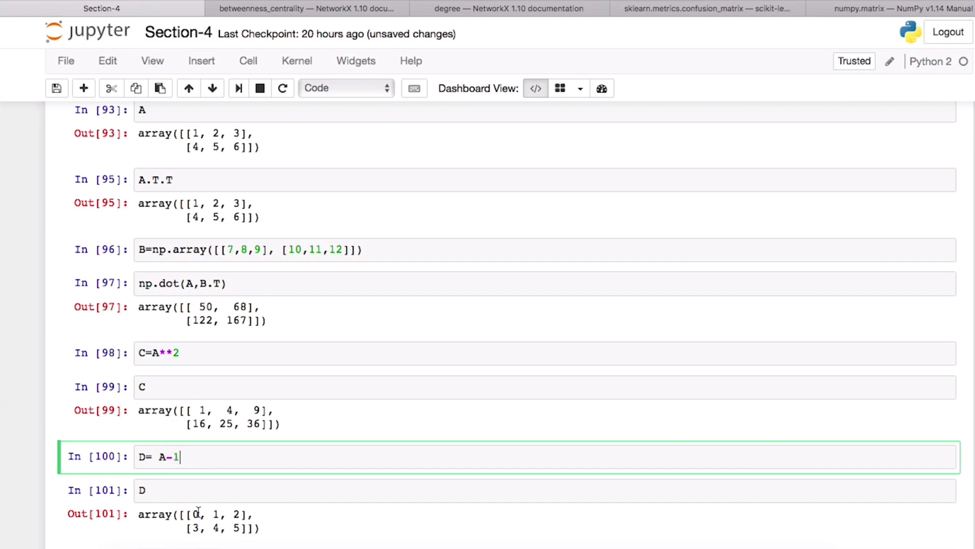
mouse_move(214, 518)
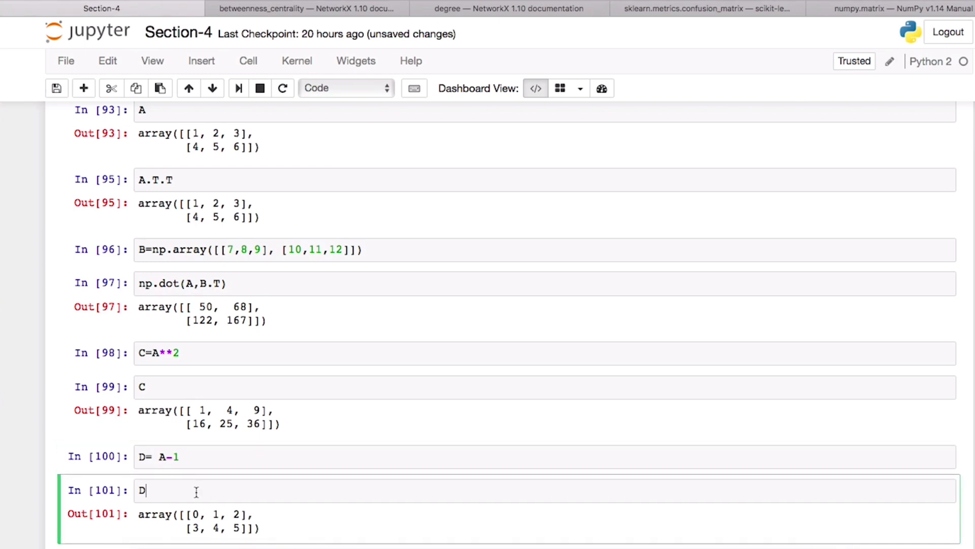
scroll(down, 3)
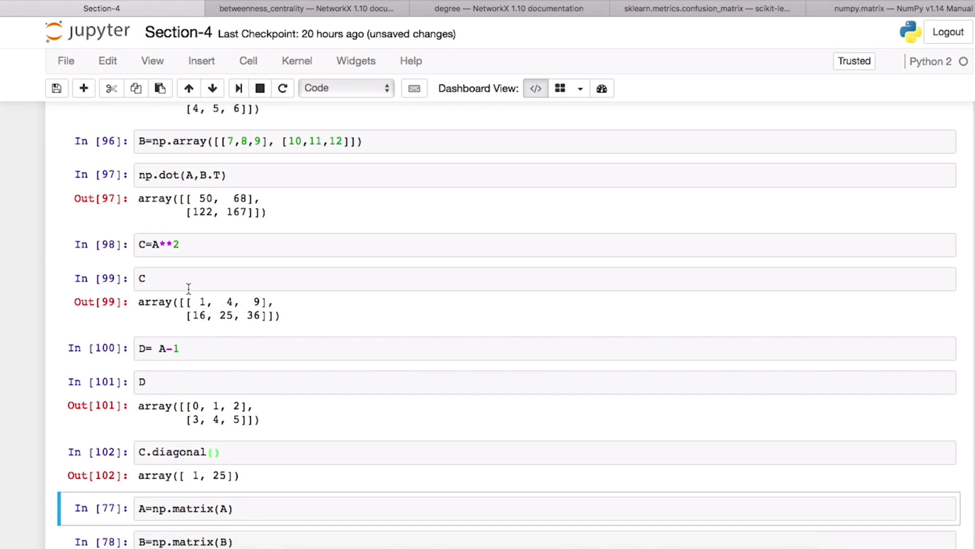
mouse_move(245, 328)
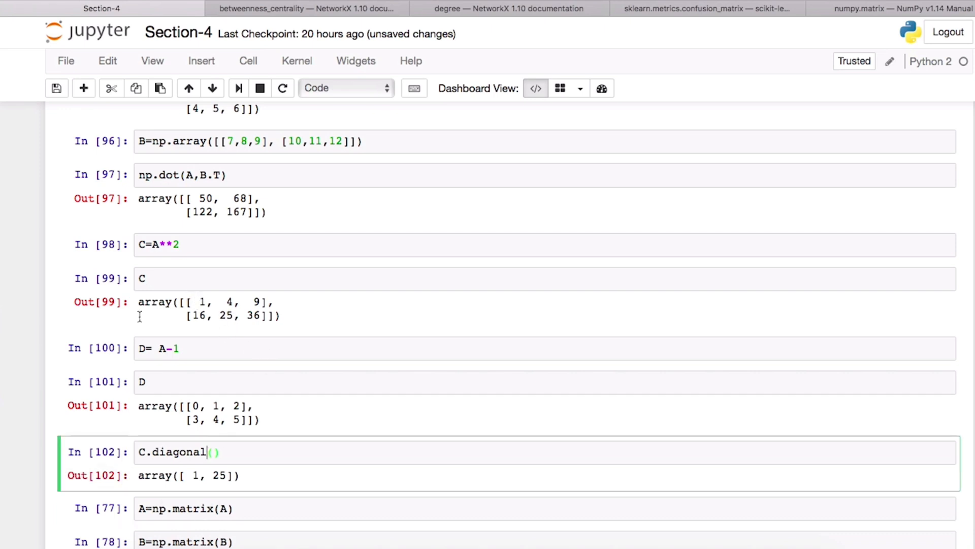
Define C2=np.array([[1,2,3],[1,2,3],[3,4,5]]) and run it to display the 3×3 array.
click(83, 88)
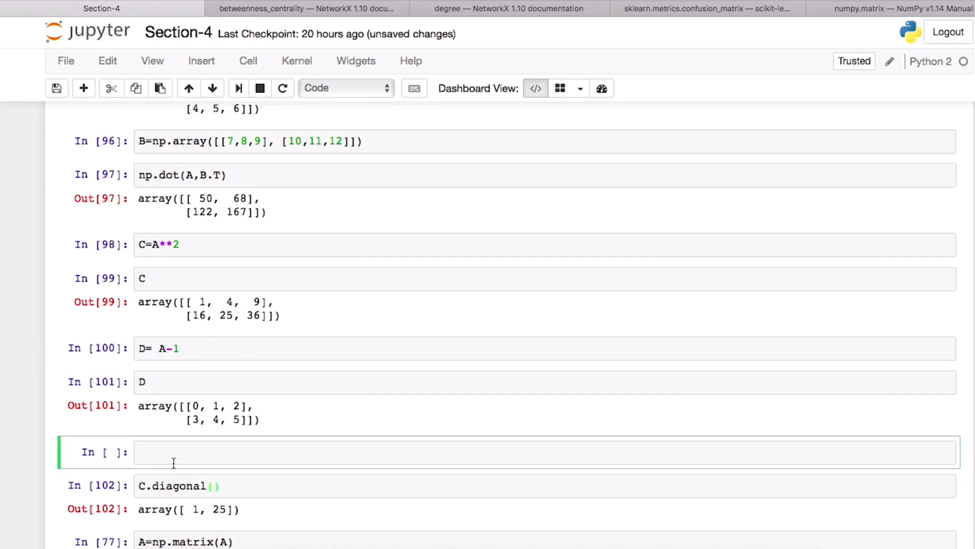
text(C2=)
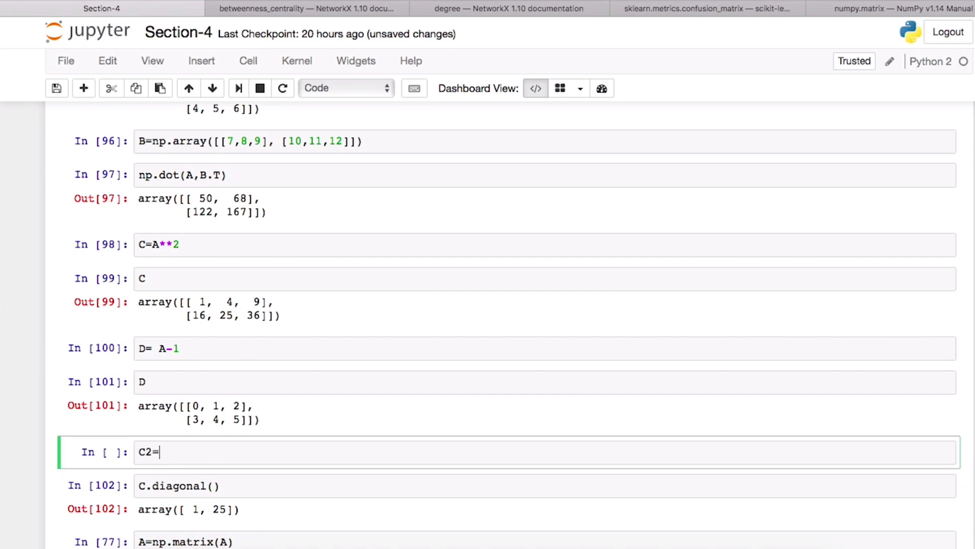
text(np.array)
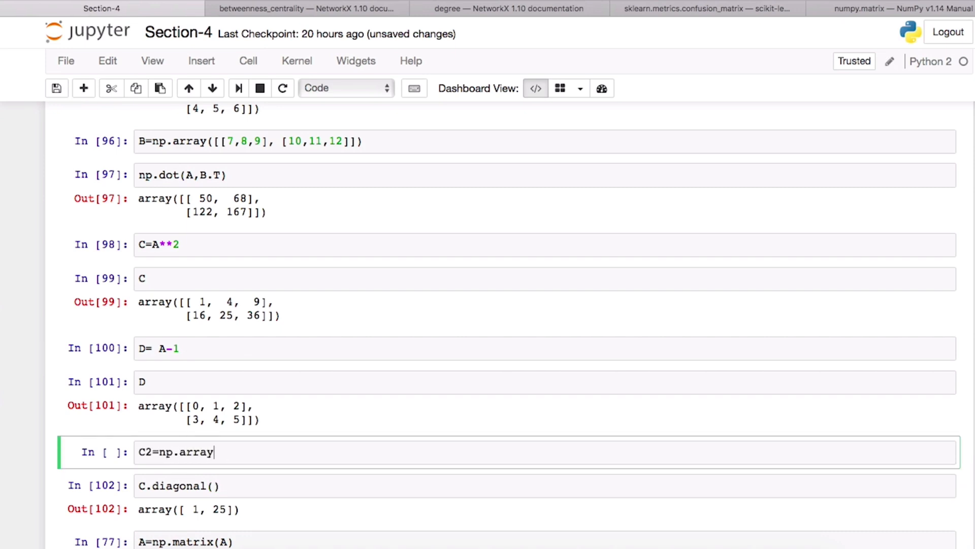
text(([[]]))
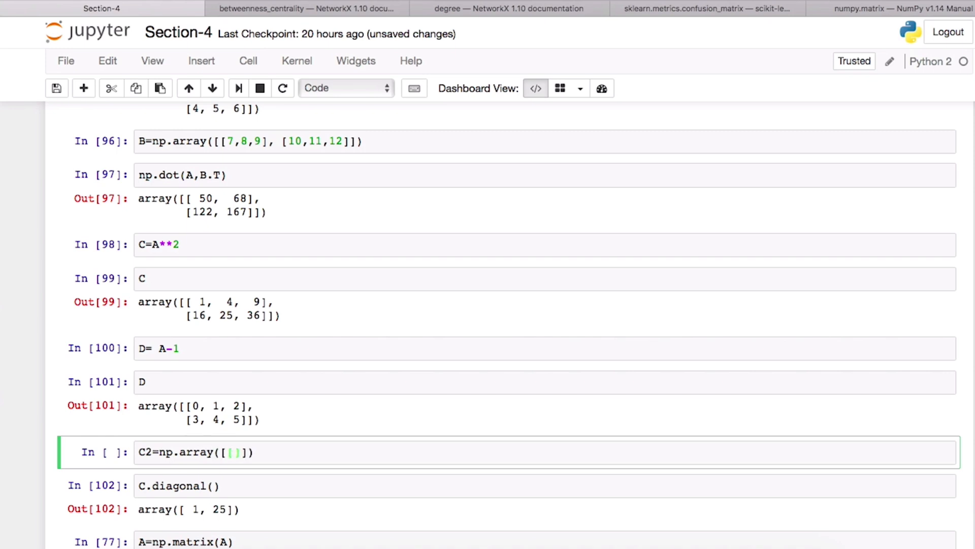
text(1,2)
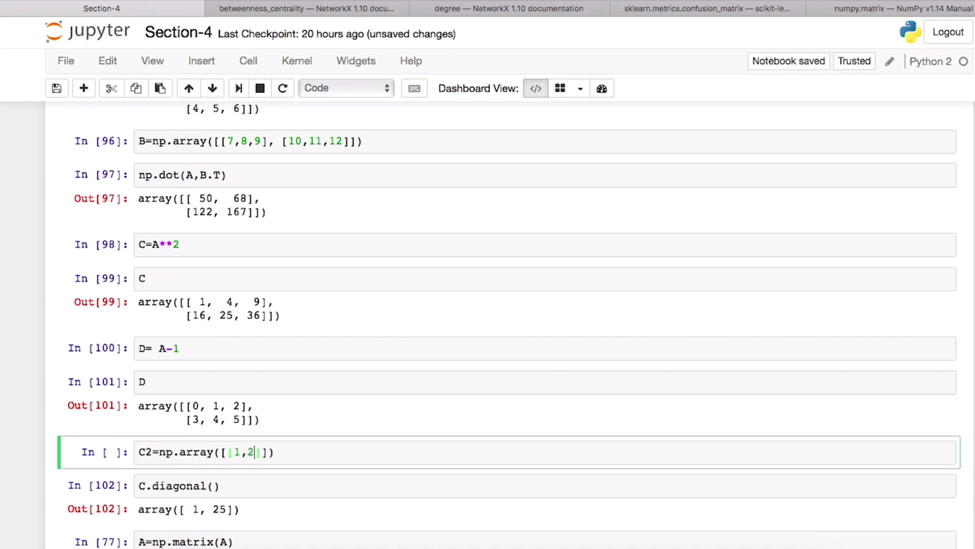
text(,3], [)
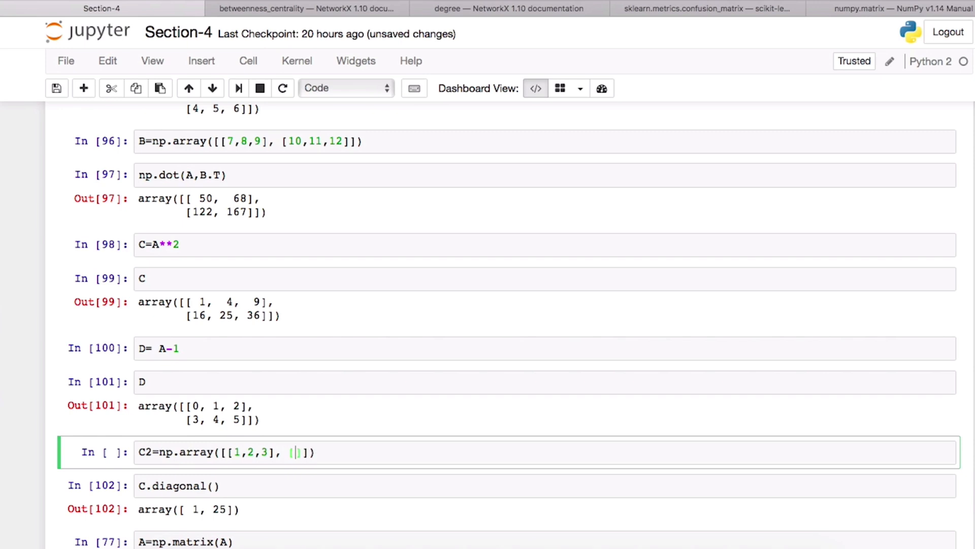
text(1,2,)
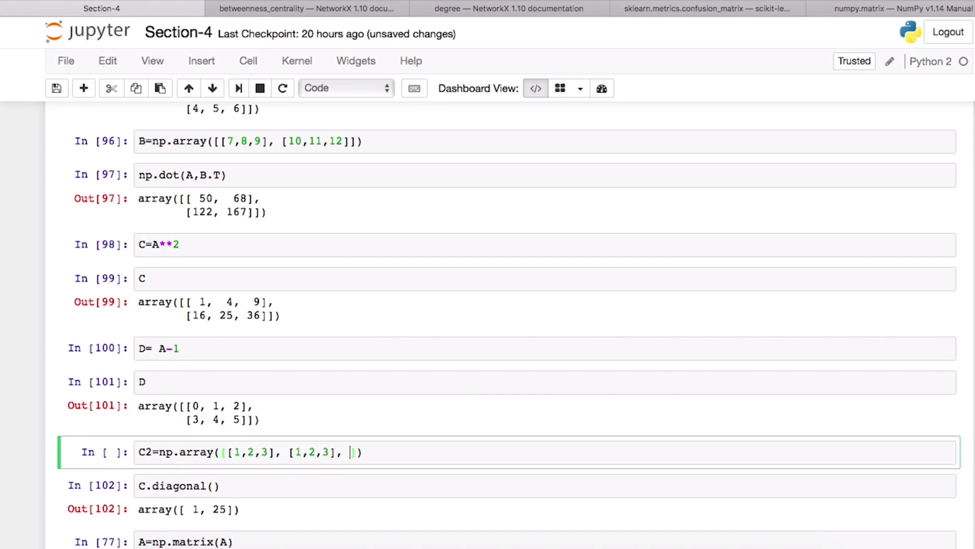
text(3,])
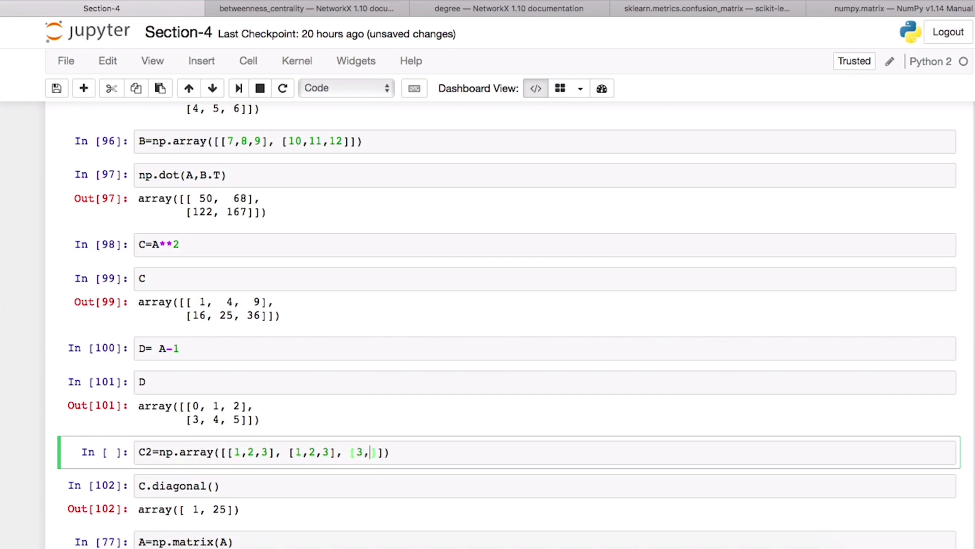
text(4,5)
click(544, 486)
text(2)
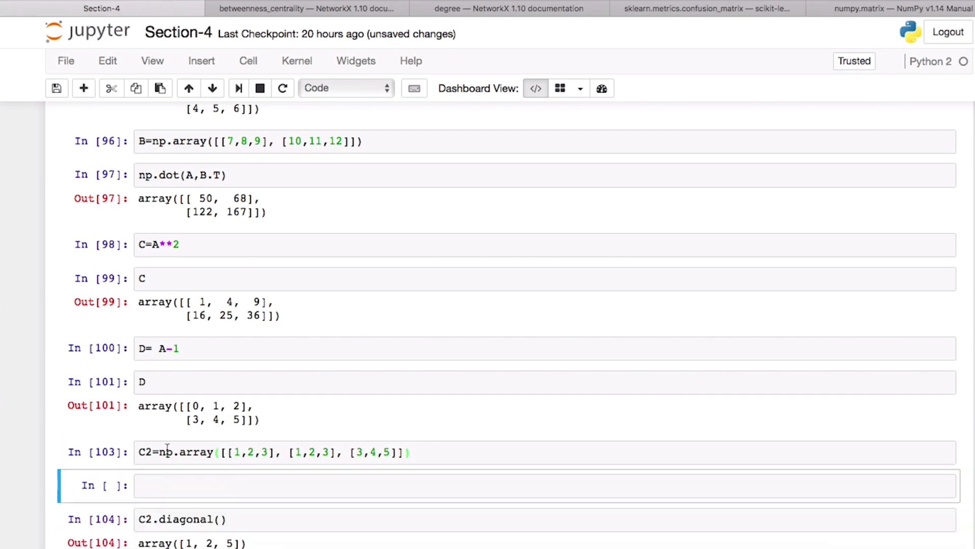
text(C)
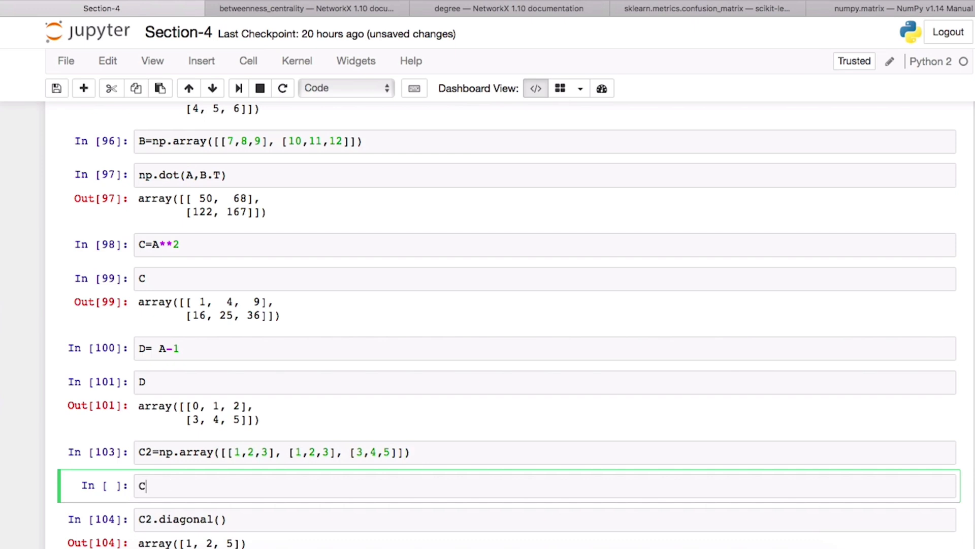
key(shift+Return)
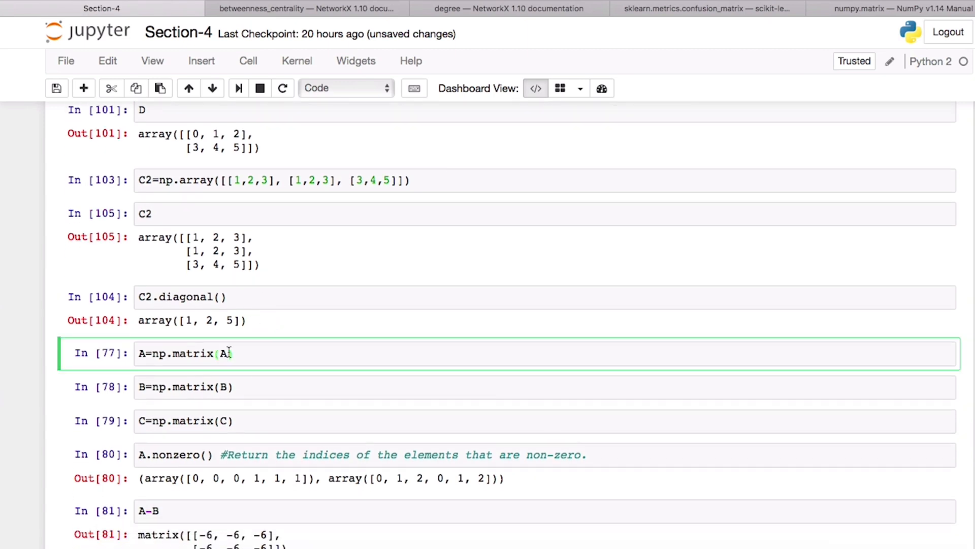
mouse_move(223, 354)
text(type(A))
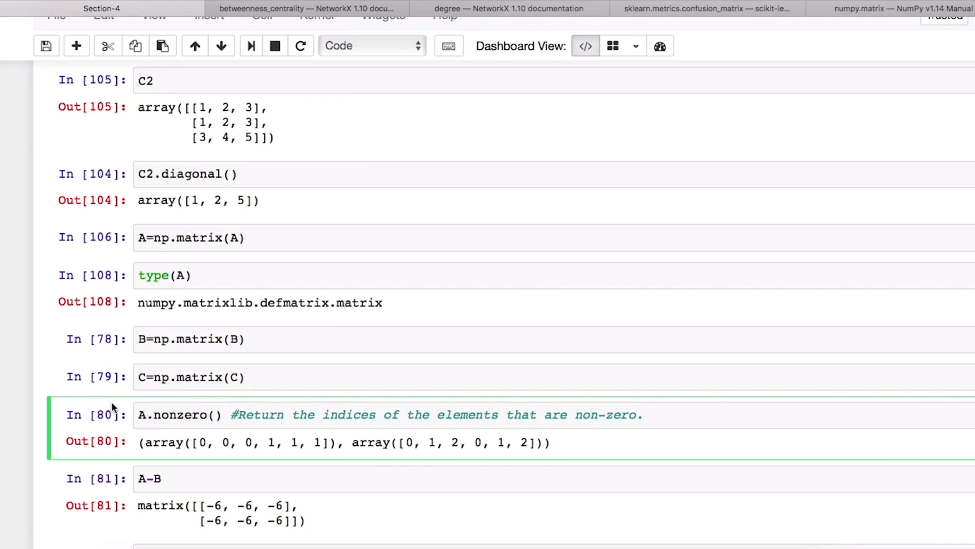
Add a cell displaying A as a matrix below C=np.matrix(C).
click(190, 377)
text(A)
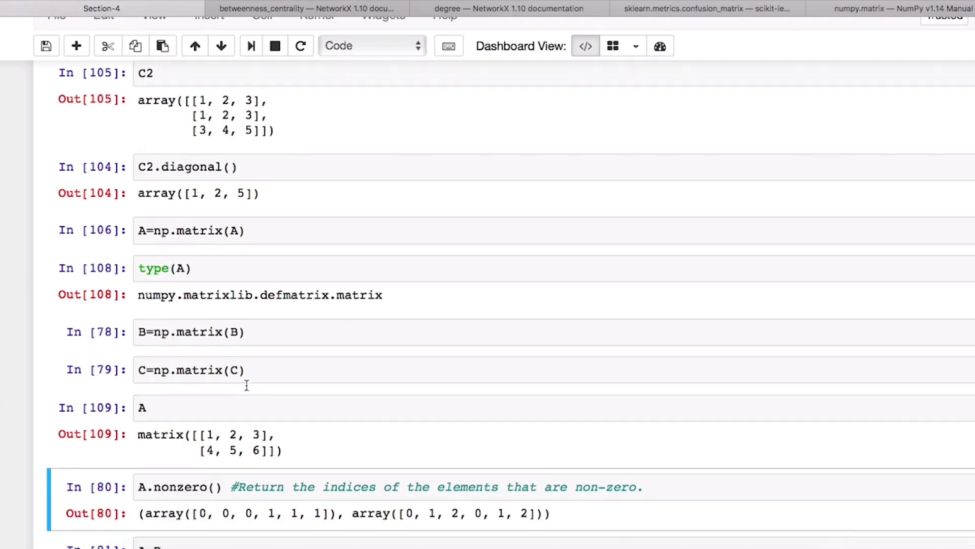
scroll(down, 3)
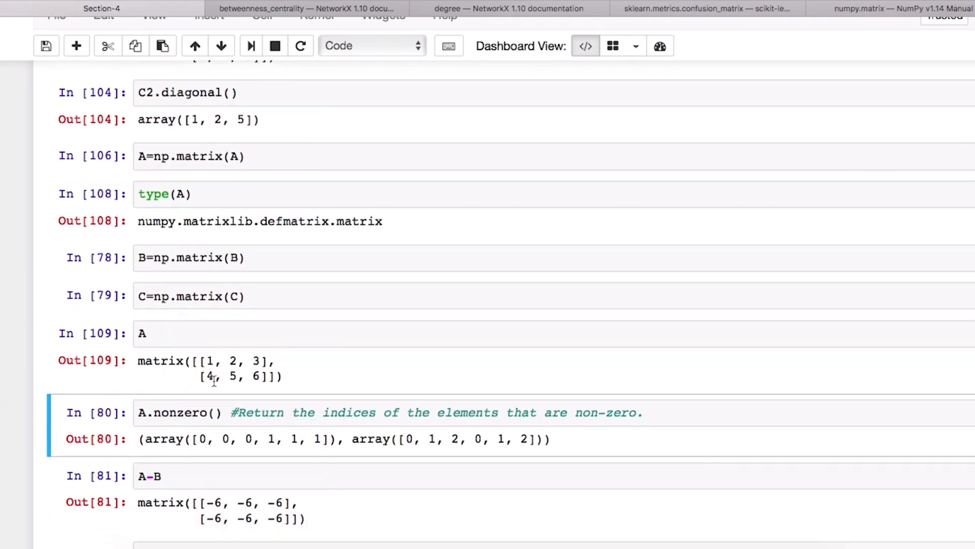
mouse_move(266, 415)
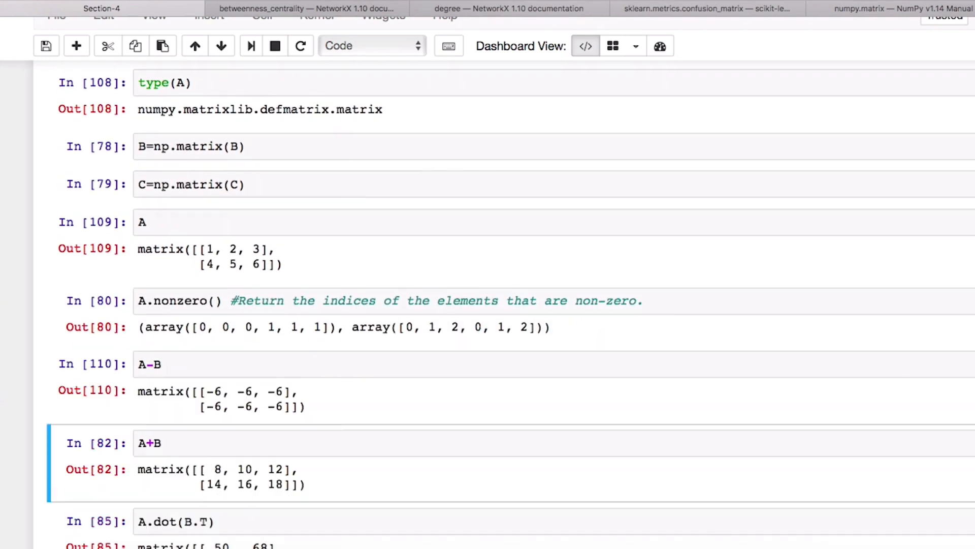
mouse_move(184, 401)
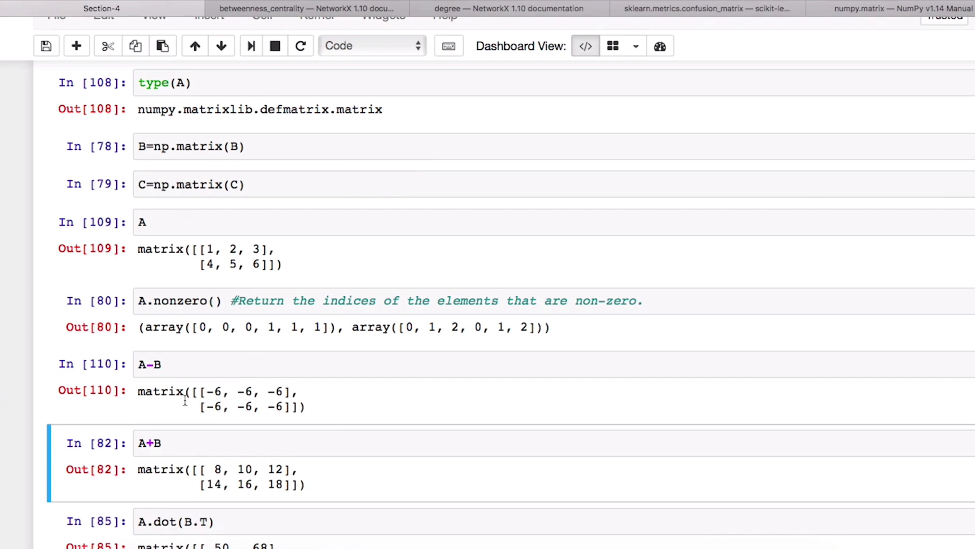
click(171, 364)
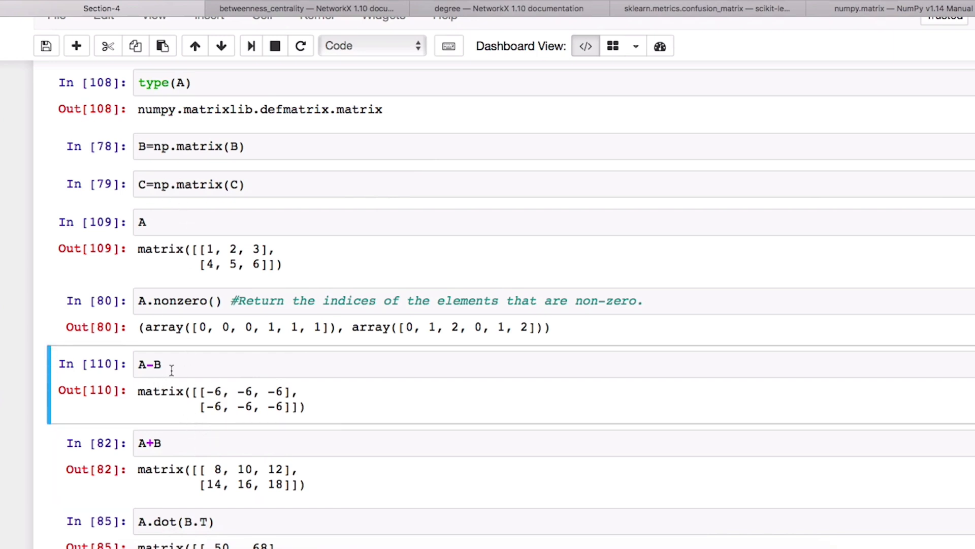
Rerun A-B and A.dot(B.T), giving all -6 entries and [[50, 68],[122, 167]].
double_click(160, 391)
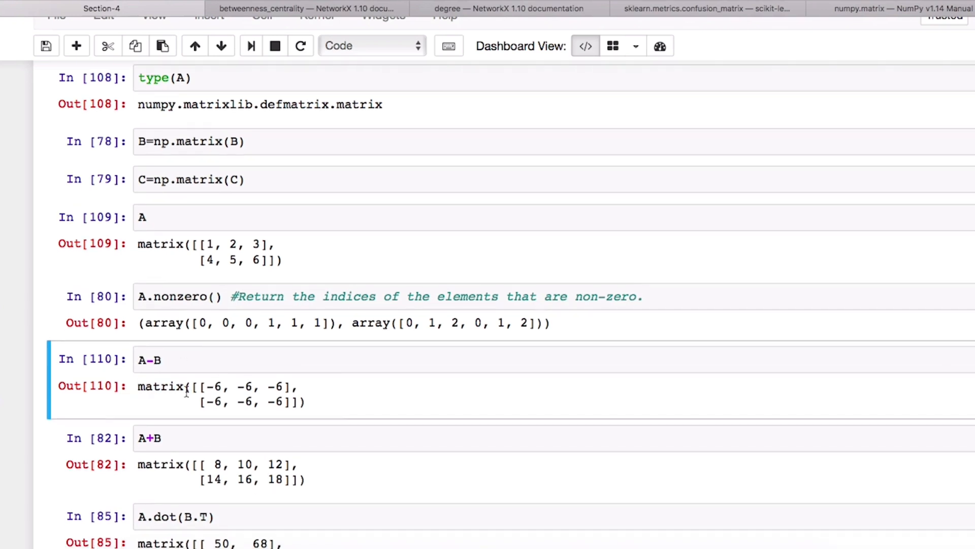
scroll(down, 3)
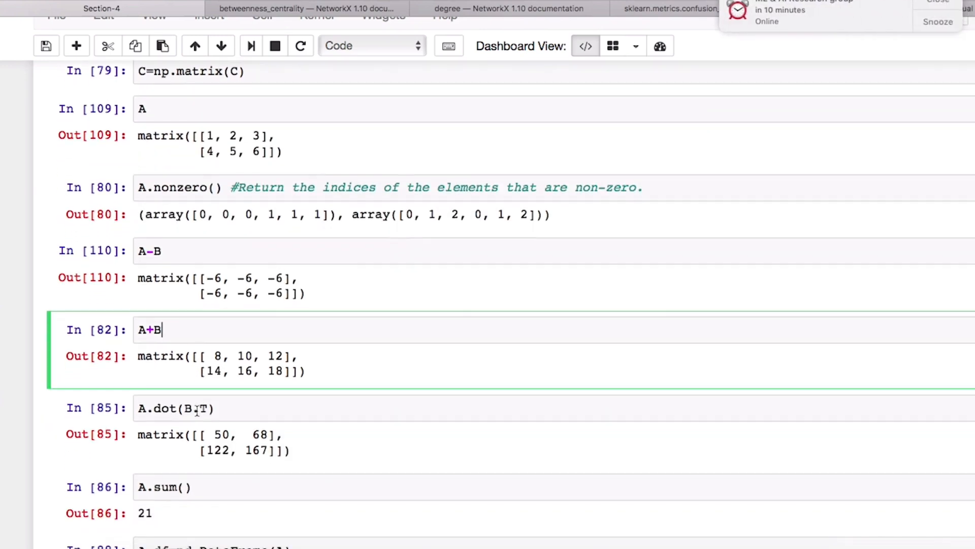
click(176, 408)
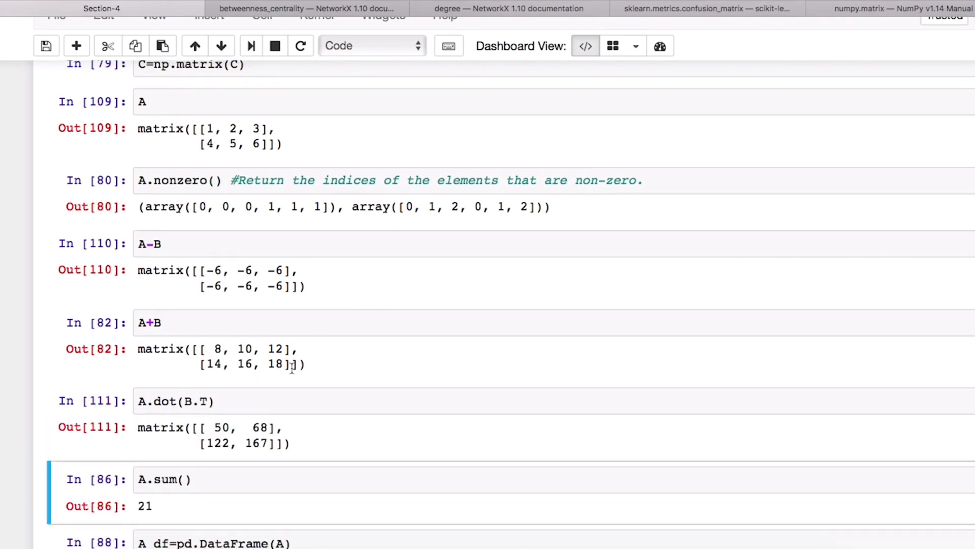
scroll(up, 3)
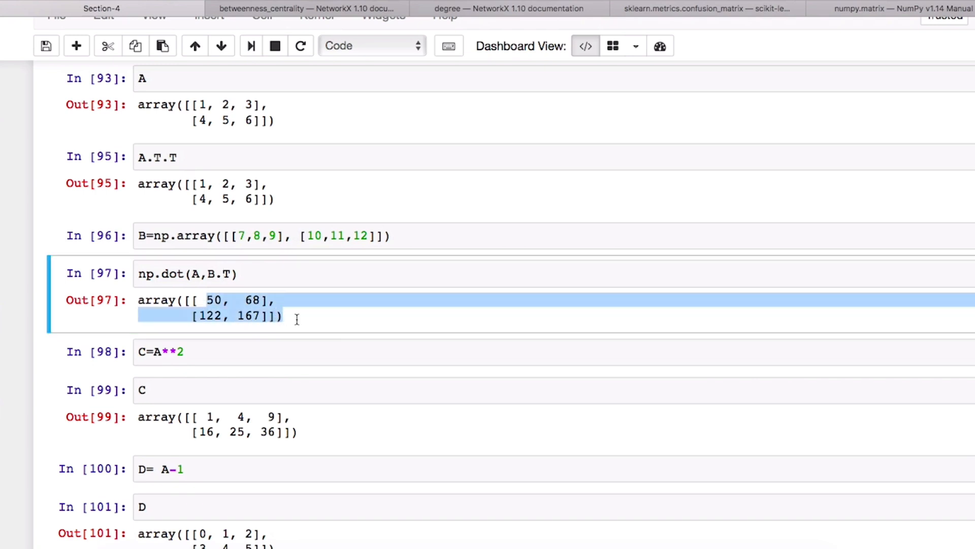
scroll(down, 3)
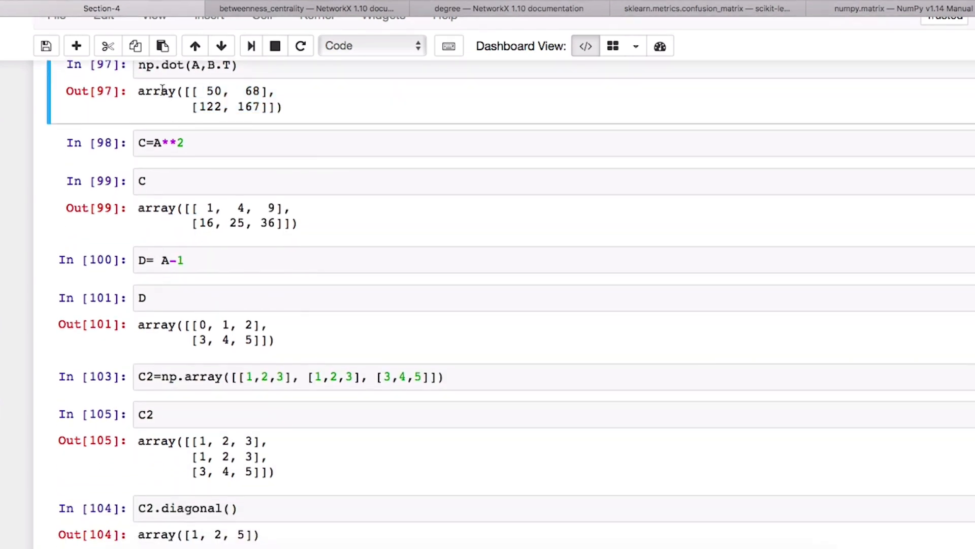
scroll(down, 3)
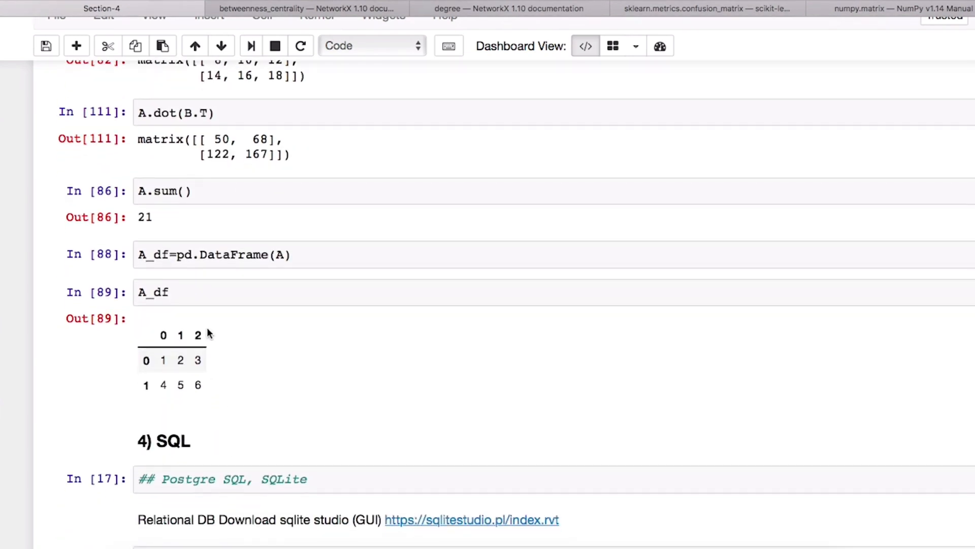